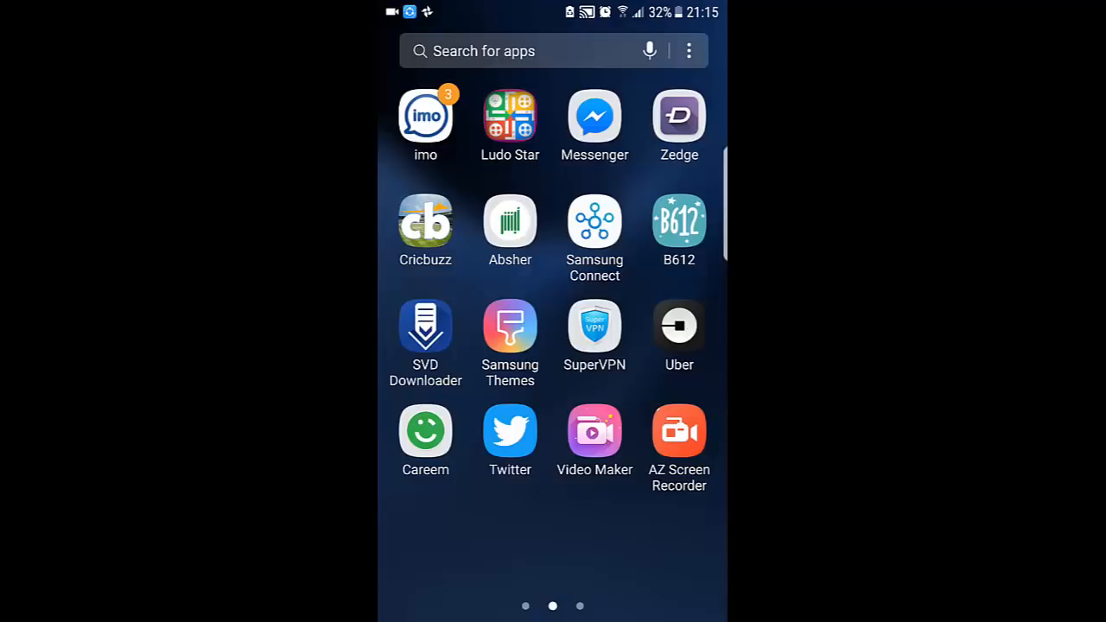
Swipe through the app pages and return to the main home screen
scroll(right, 3)
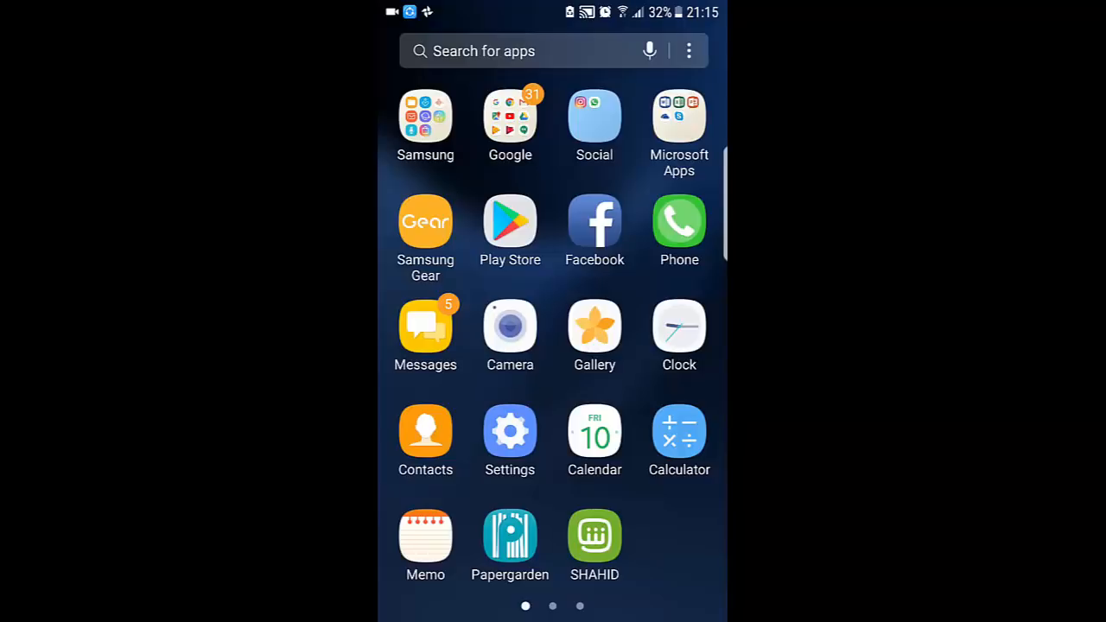
scroll(left, 3)
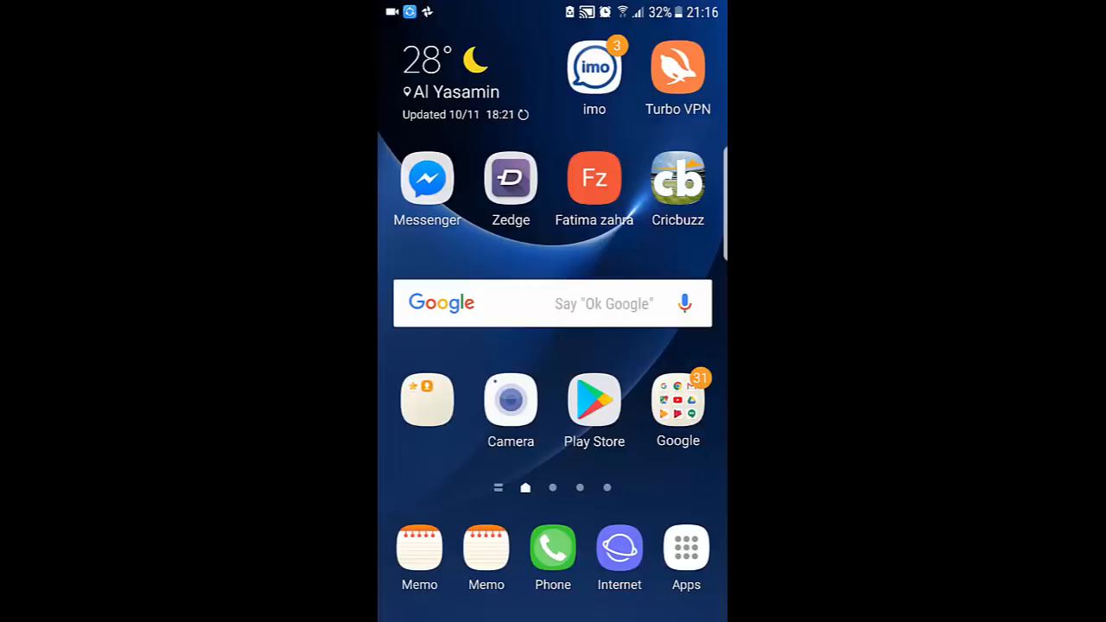
Launch Settings from the apps list and scroll down to Accessibility
click(686, 549)
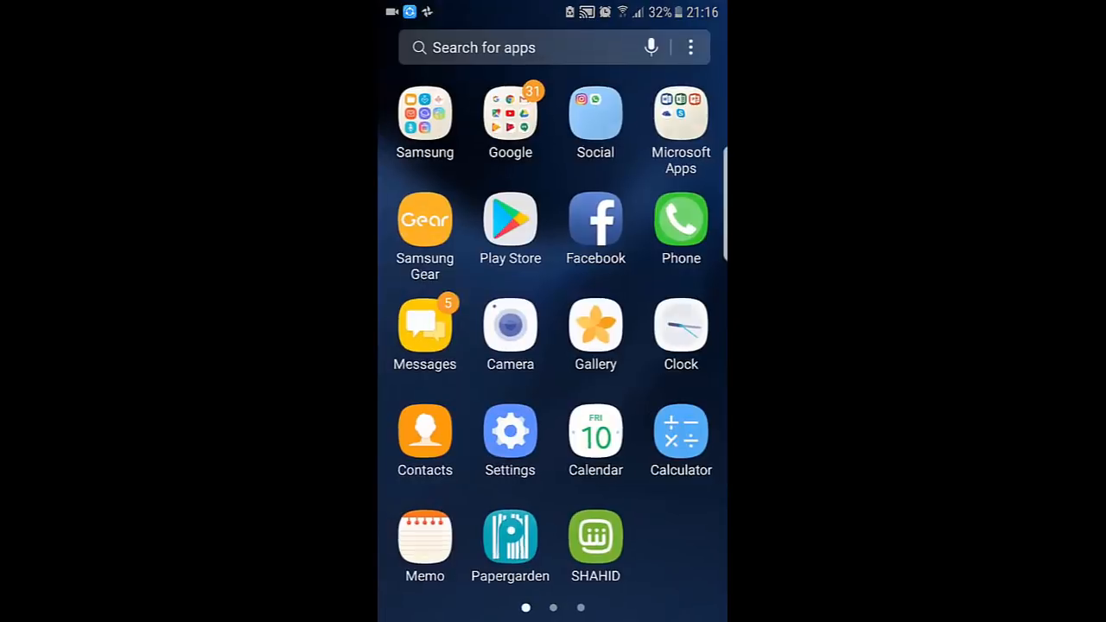
click(510, 439)
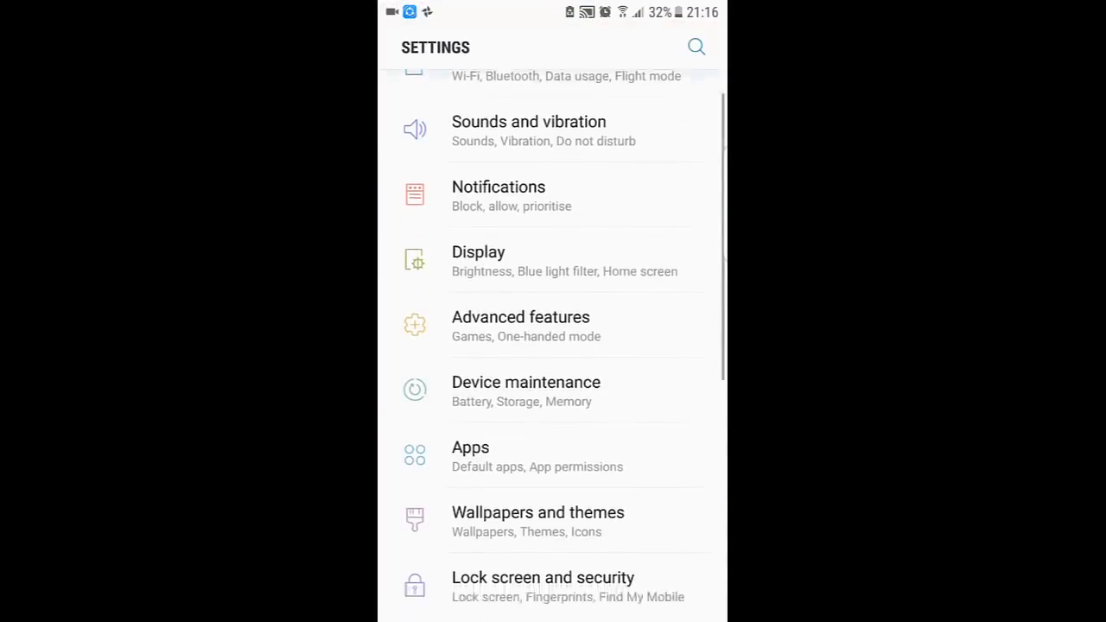
scroll(down, 3)
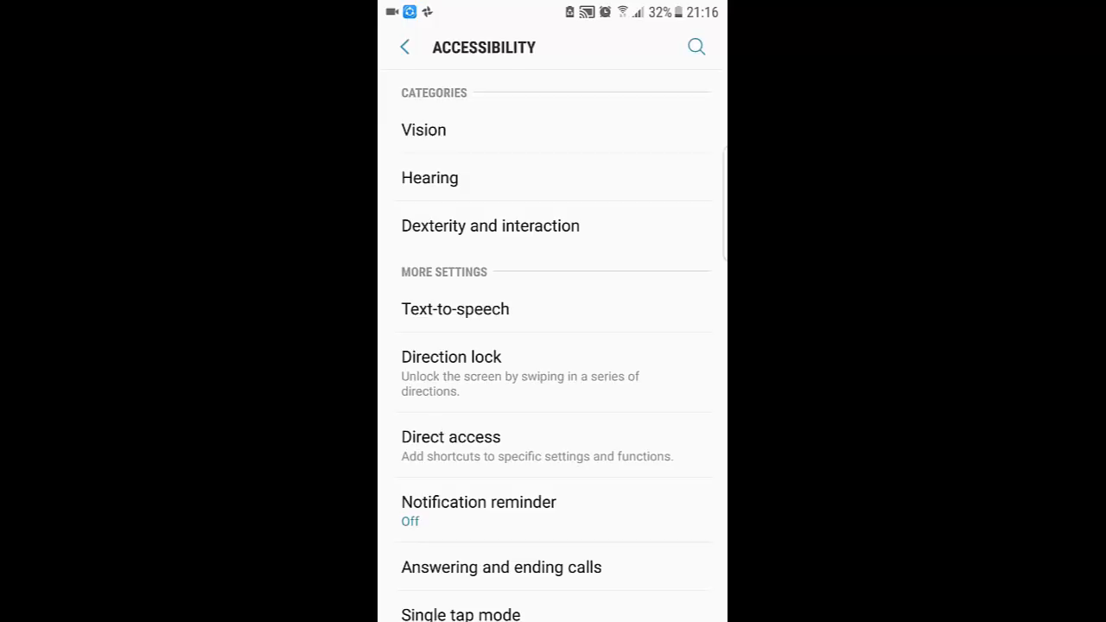
Open Dexterity and interaction, then try switching Universal switch on, triggering the add-switch prompt
click(490, 226)
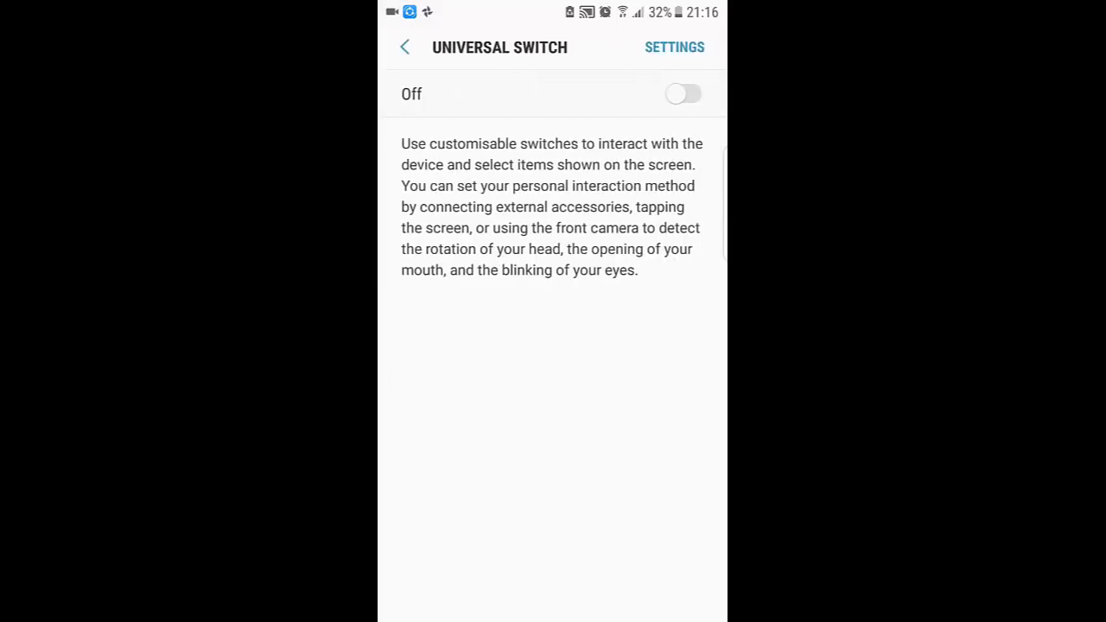
click(683, 94)
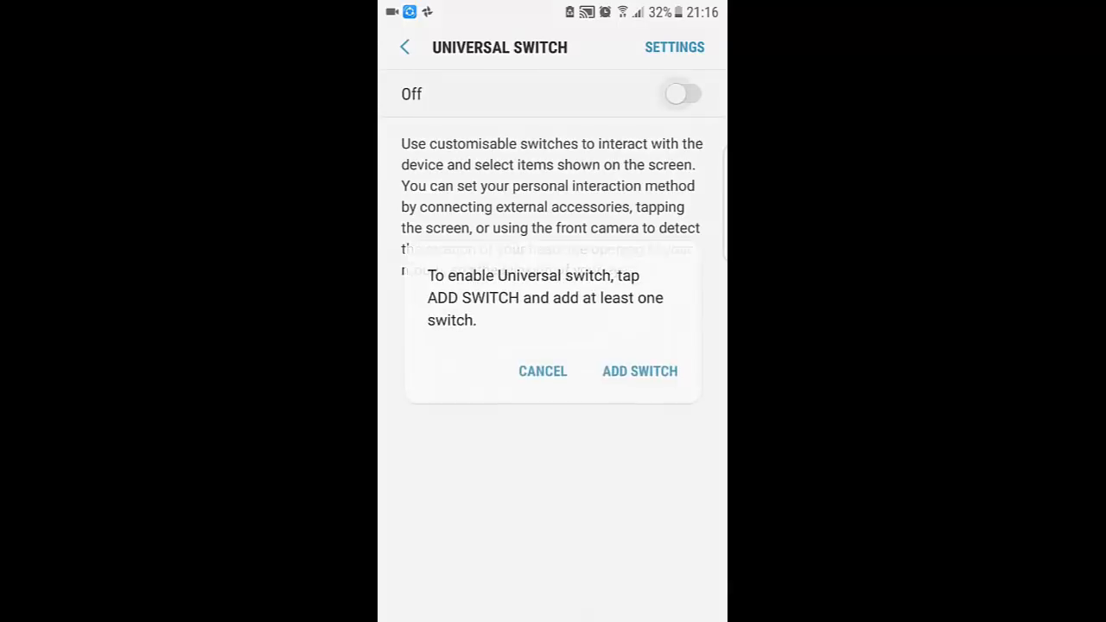
Add a Screen switch mapped to Home screen, then return to Universal switch
click(639, 371)
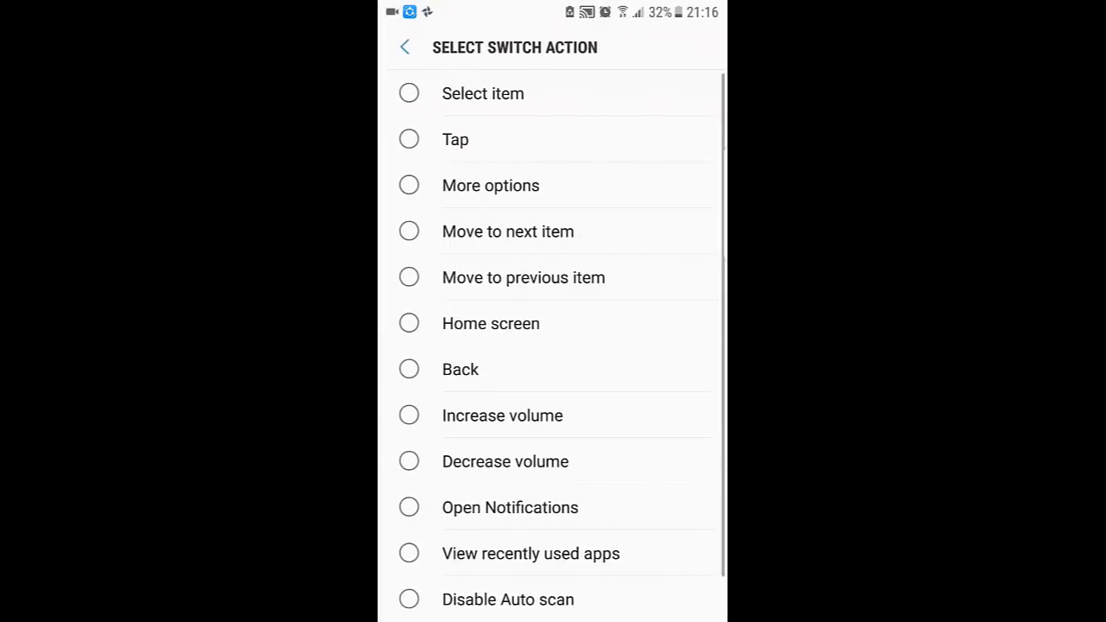
scroll(up, 3)
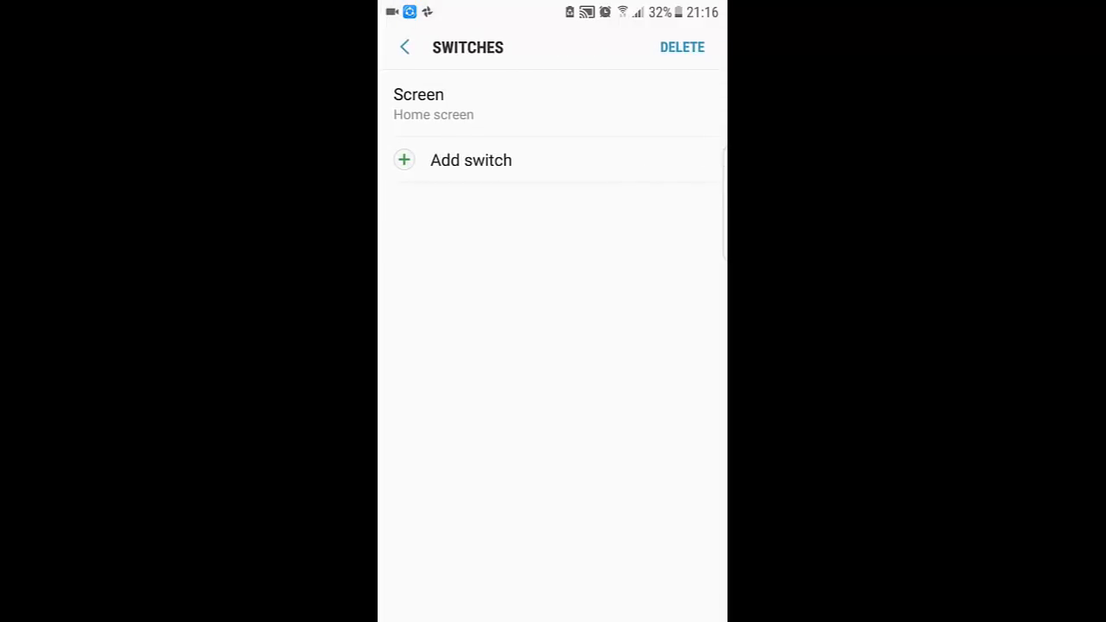
click(404, 47)
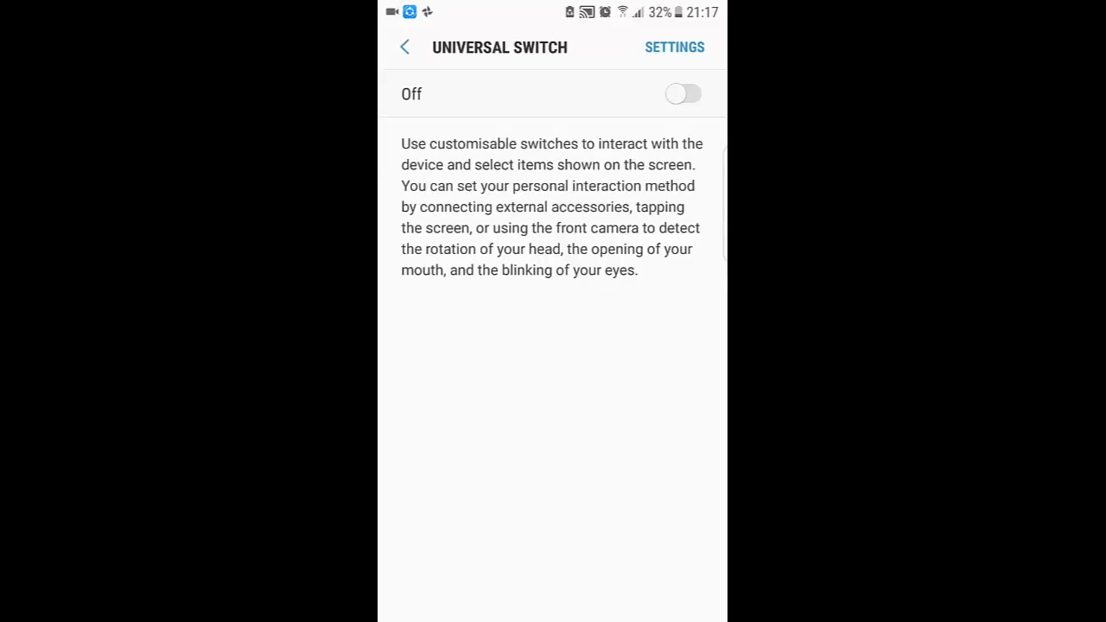
Back out through Dexterity and interaction and Accessibility to close Settings
click(405, 47)
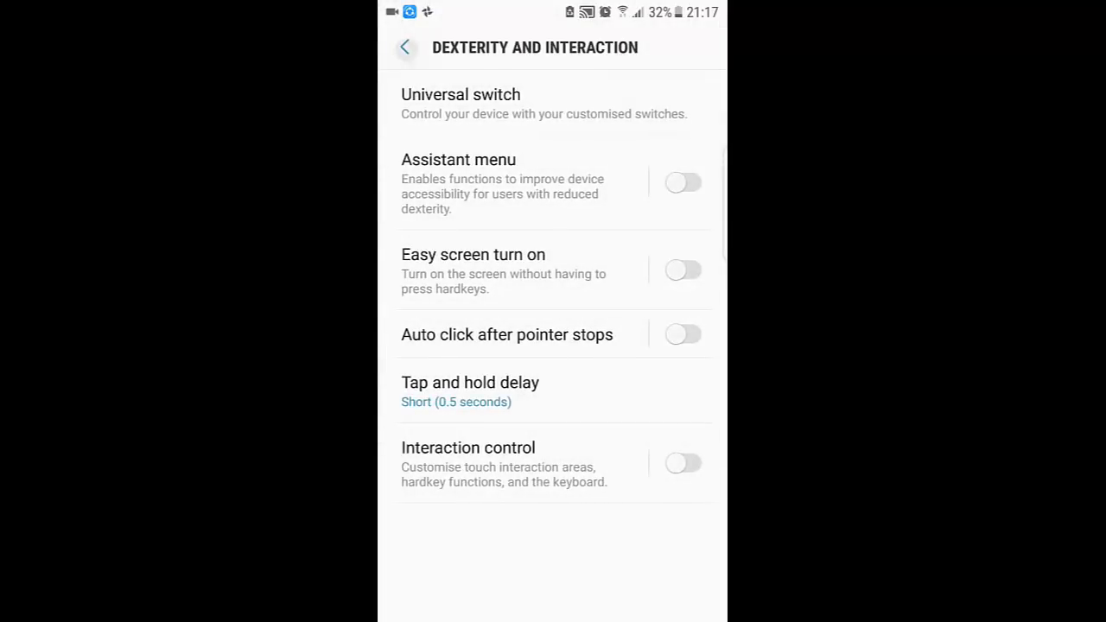
click(405, 47)
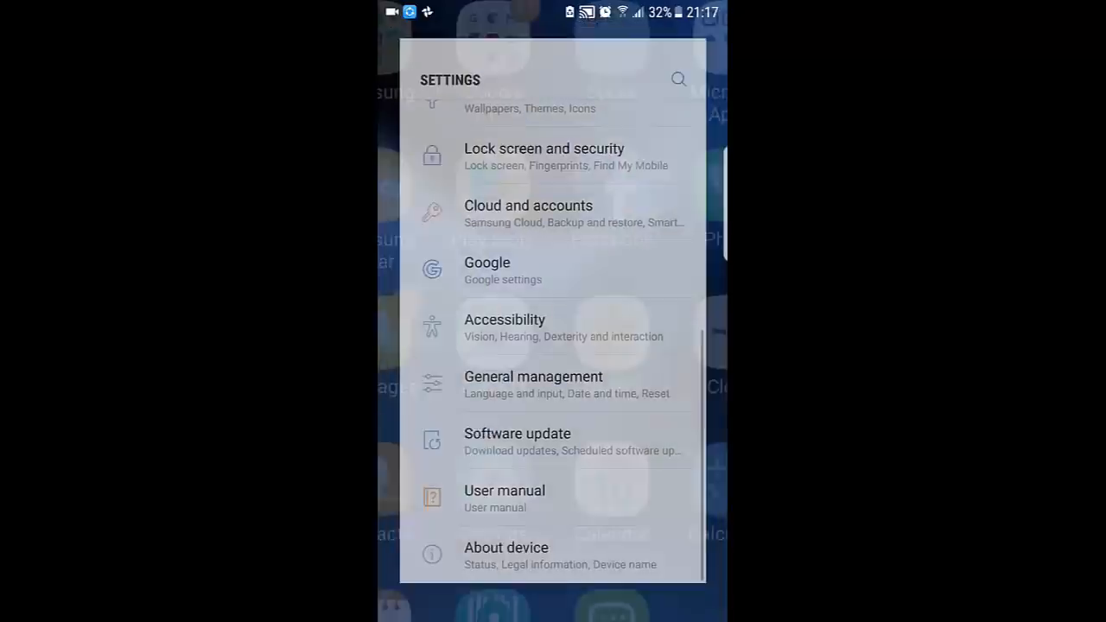